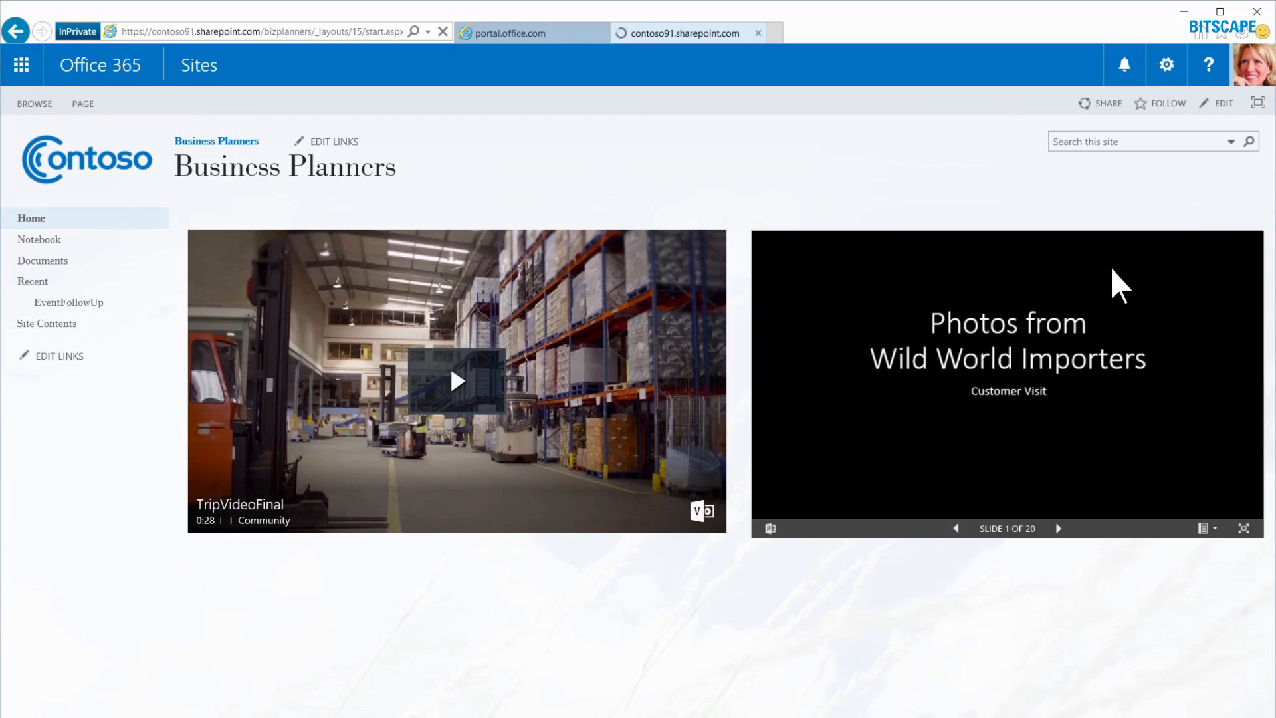
Create a new document library named ConfidentialDocs from the add-an-app page
click(1166, 65)
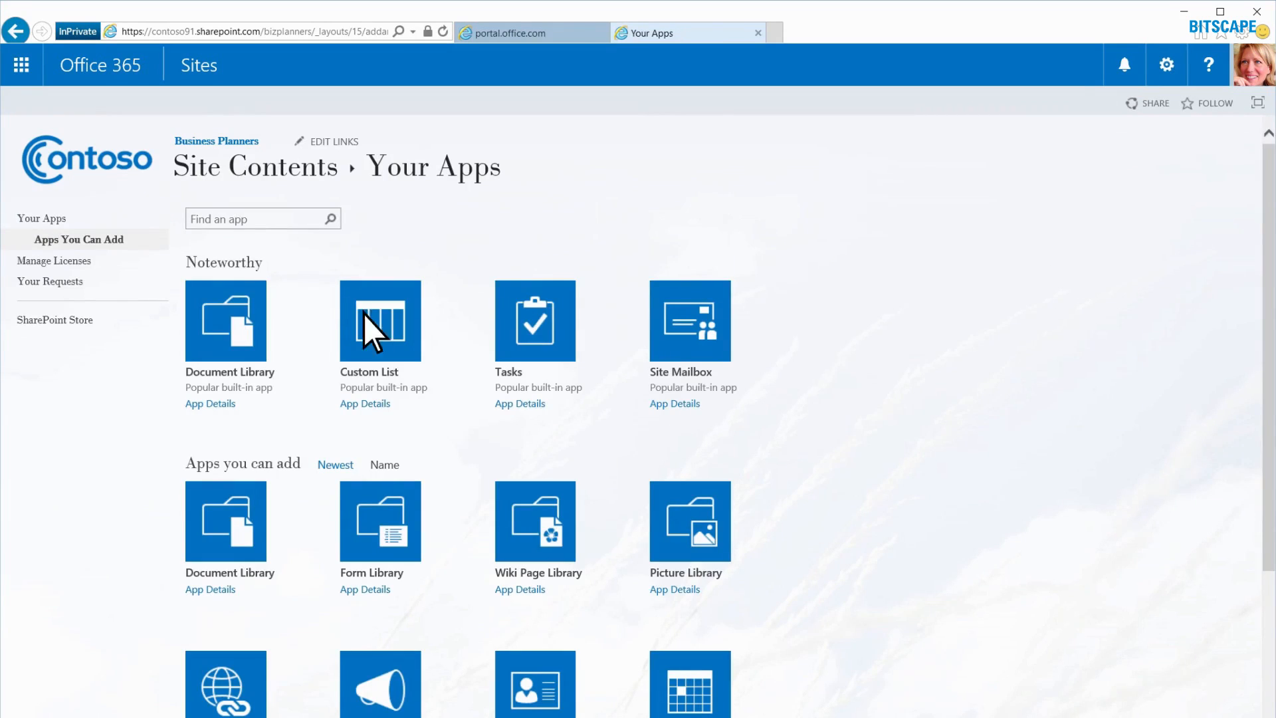
click(226, 320)
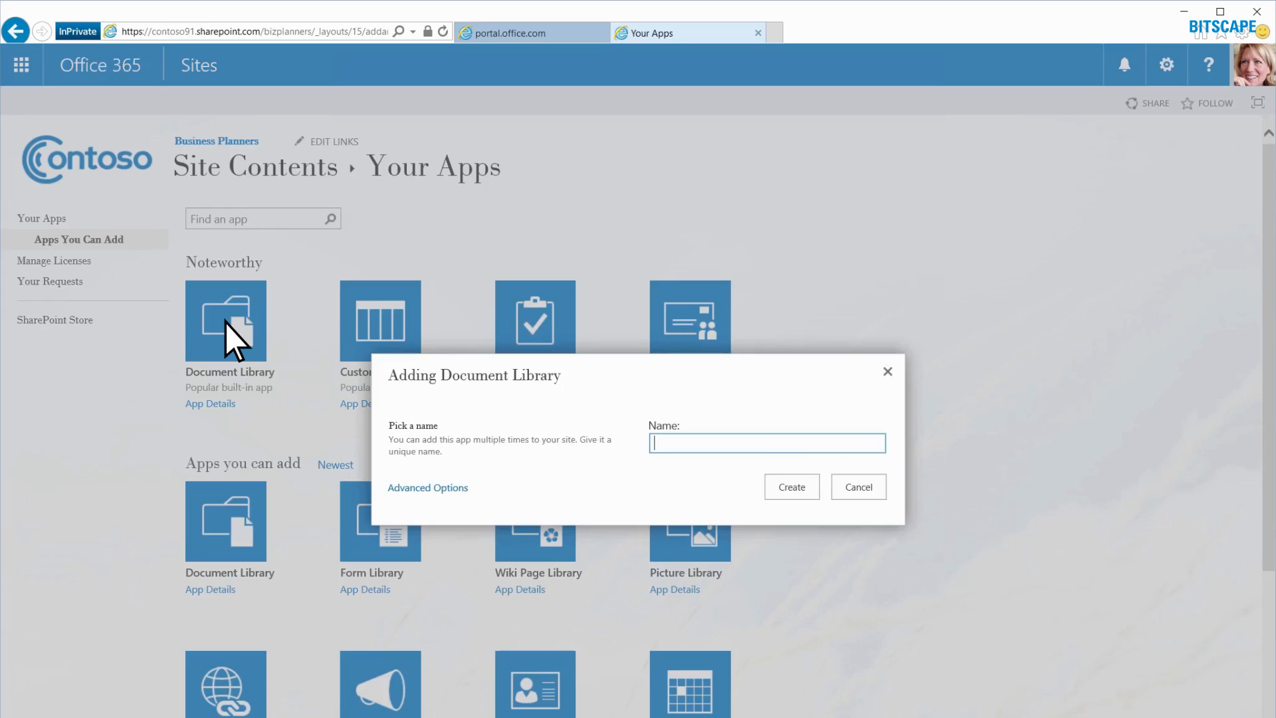
text(ConfidentialDocs)
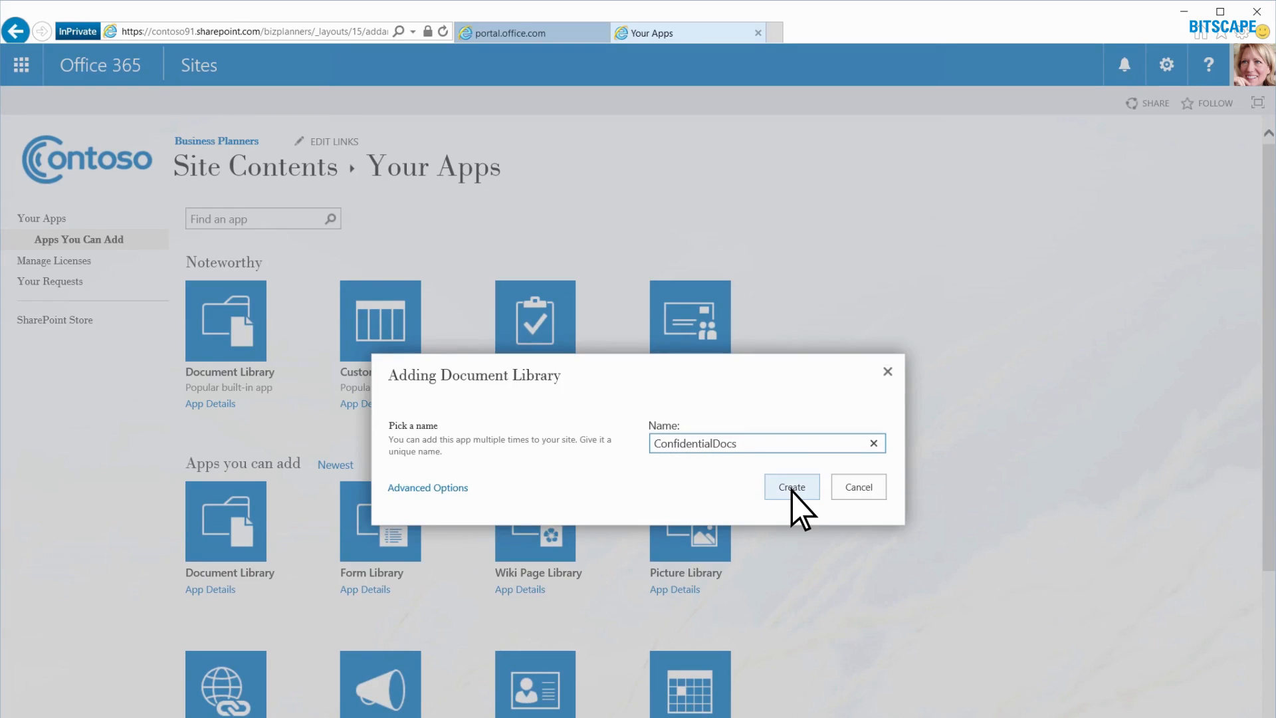
click(790, 486)
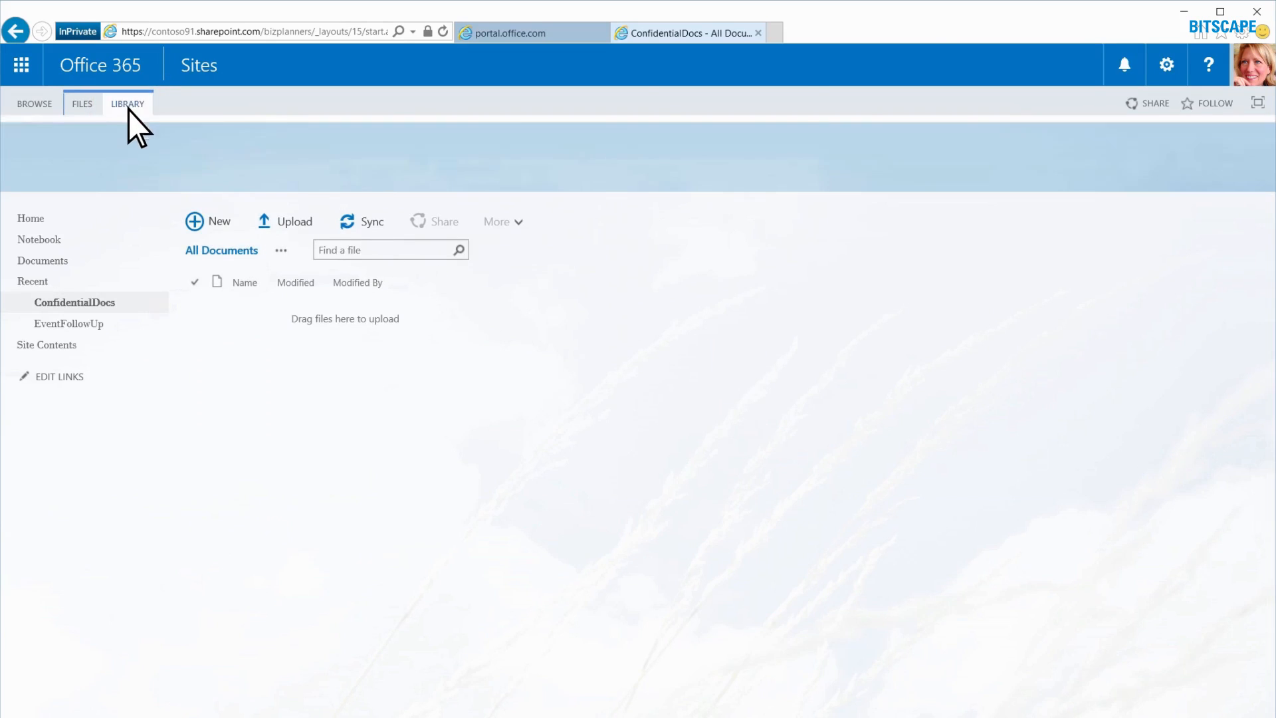
Reach Library Settings for ConfidentialDocs via the LIBRARY ribbon
click(128, 104)
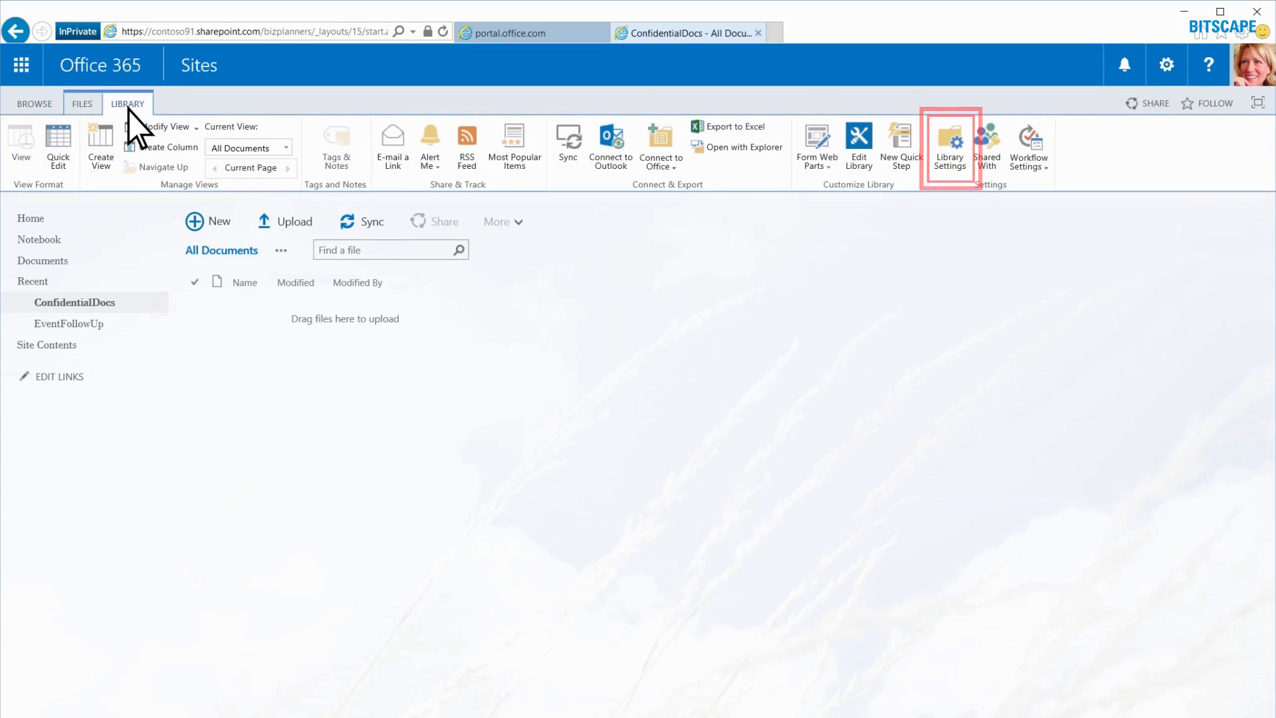
click(949, 143)
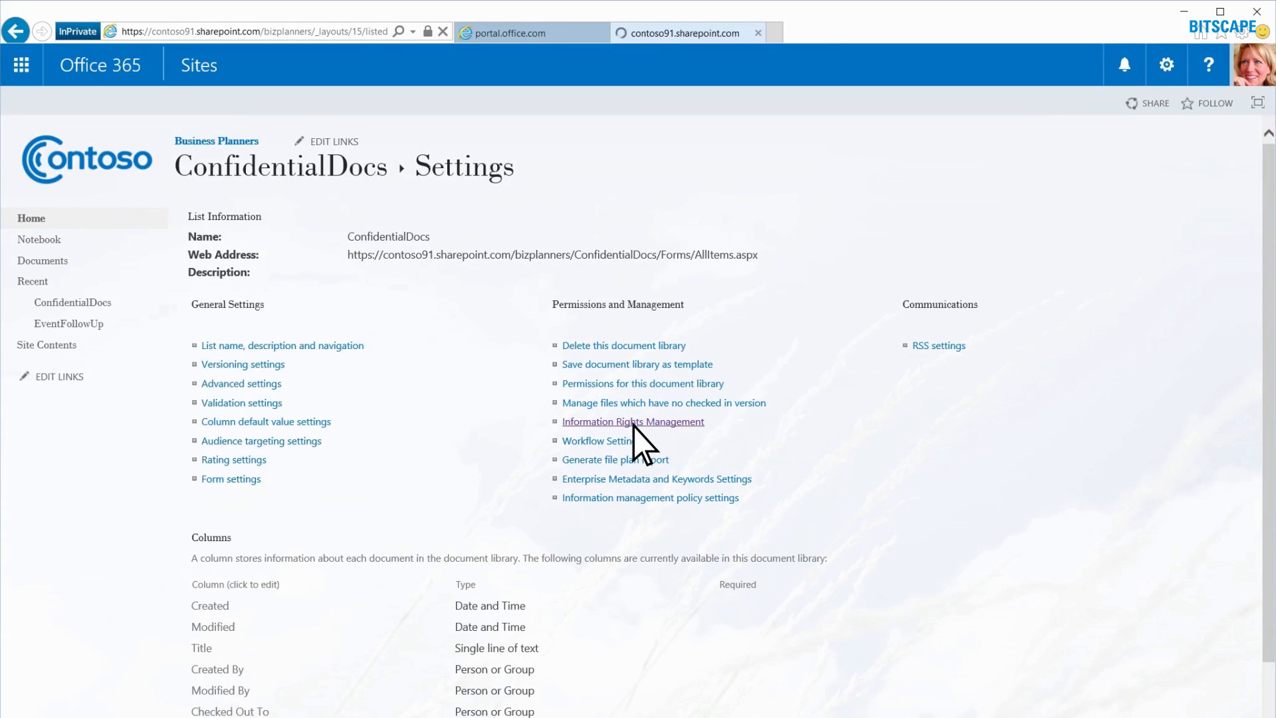
Apply IRM policy 'Company Confidential' ('Internal only. Do not discuss with anyone else.') restricting permissions on download
click(633, 421)
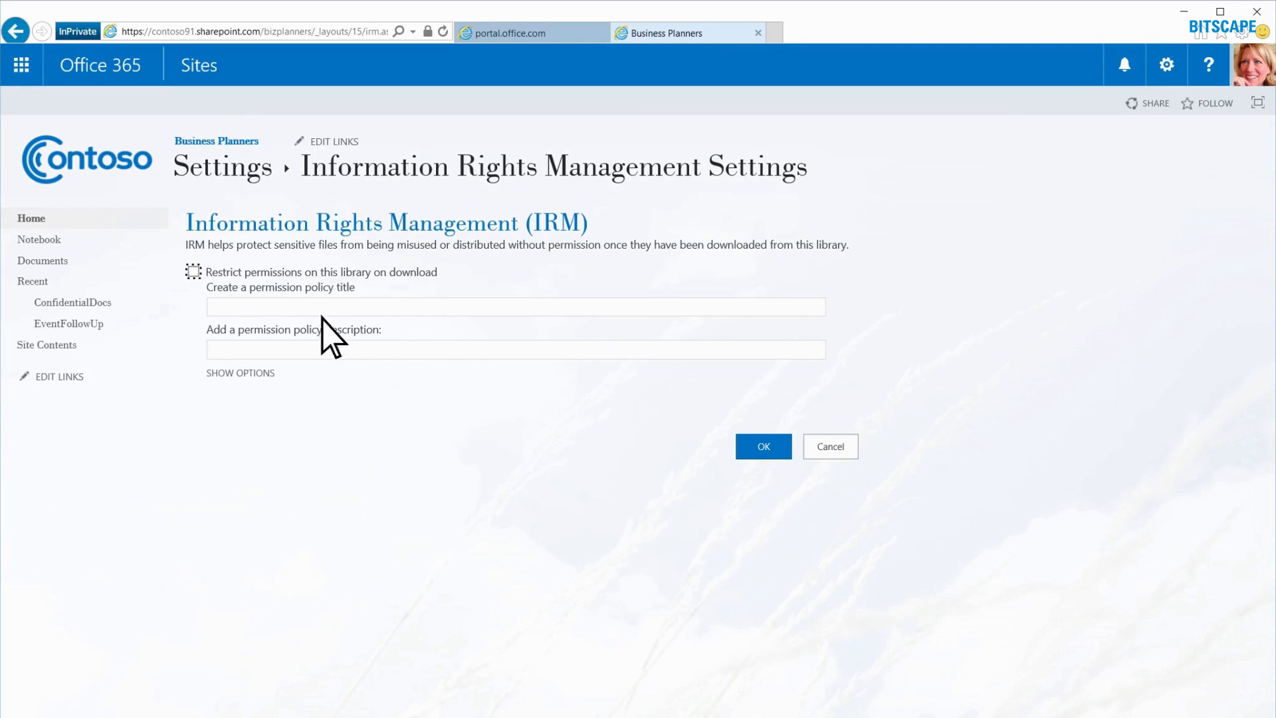
click(194, 271)
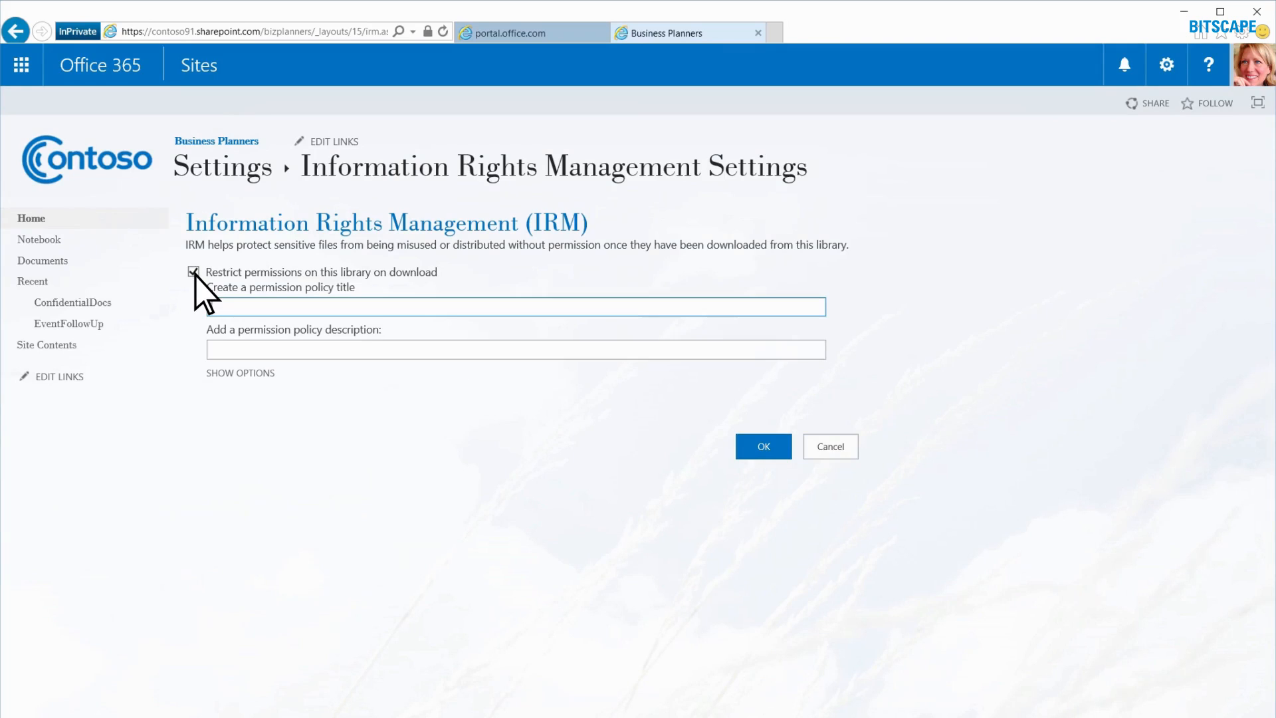
text(Company Confidential)
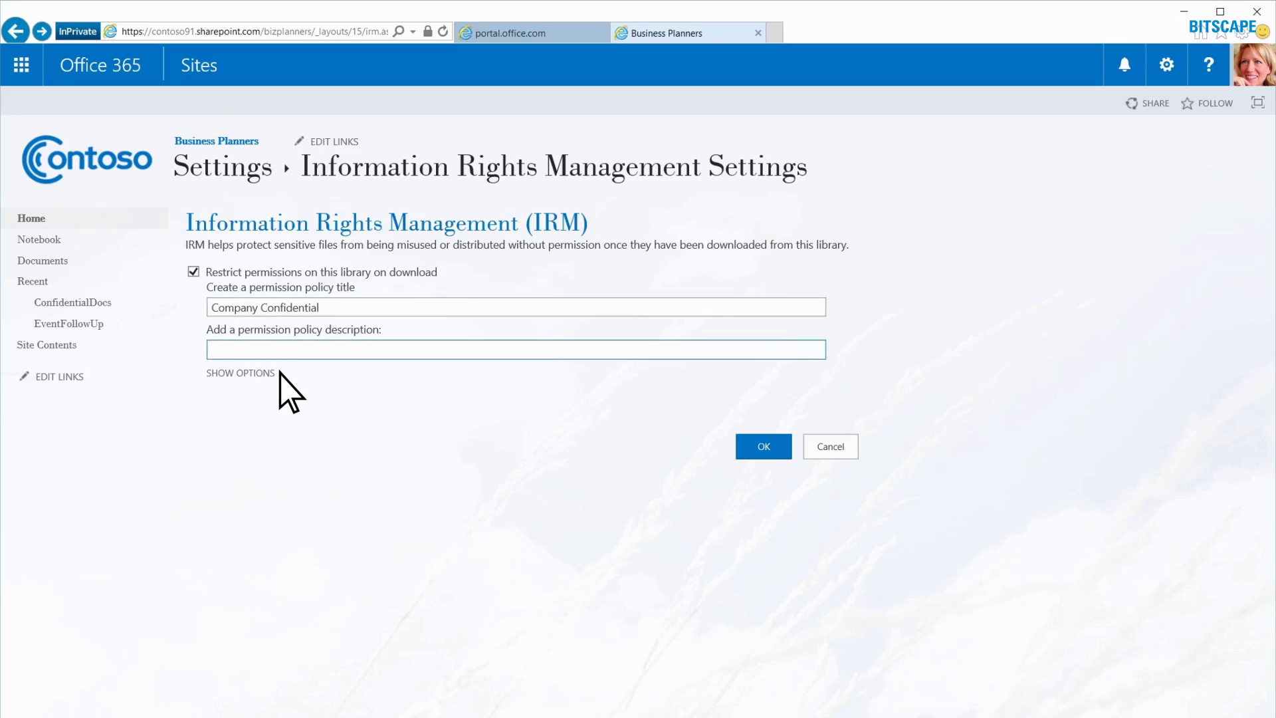
text(Internal only. Do not discuss with anyone else.)
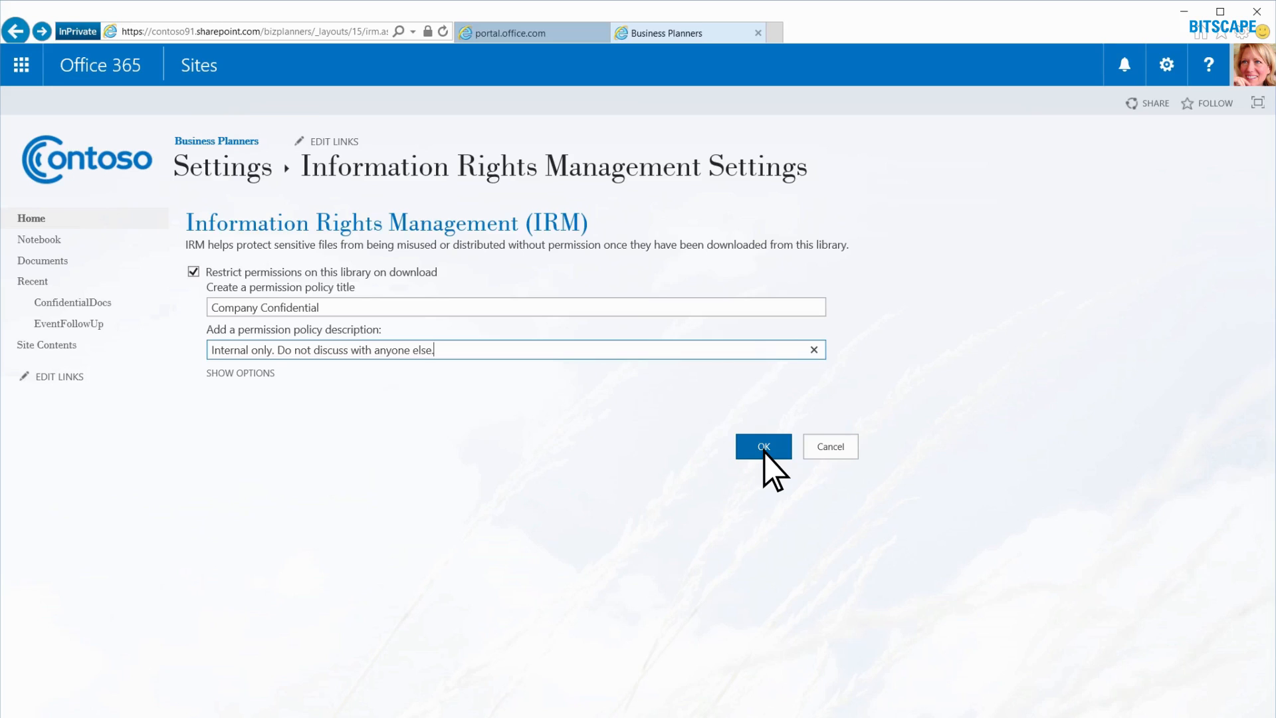
click(763, 446)
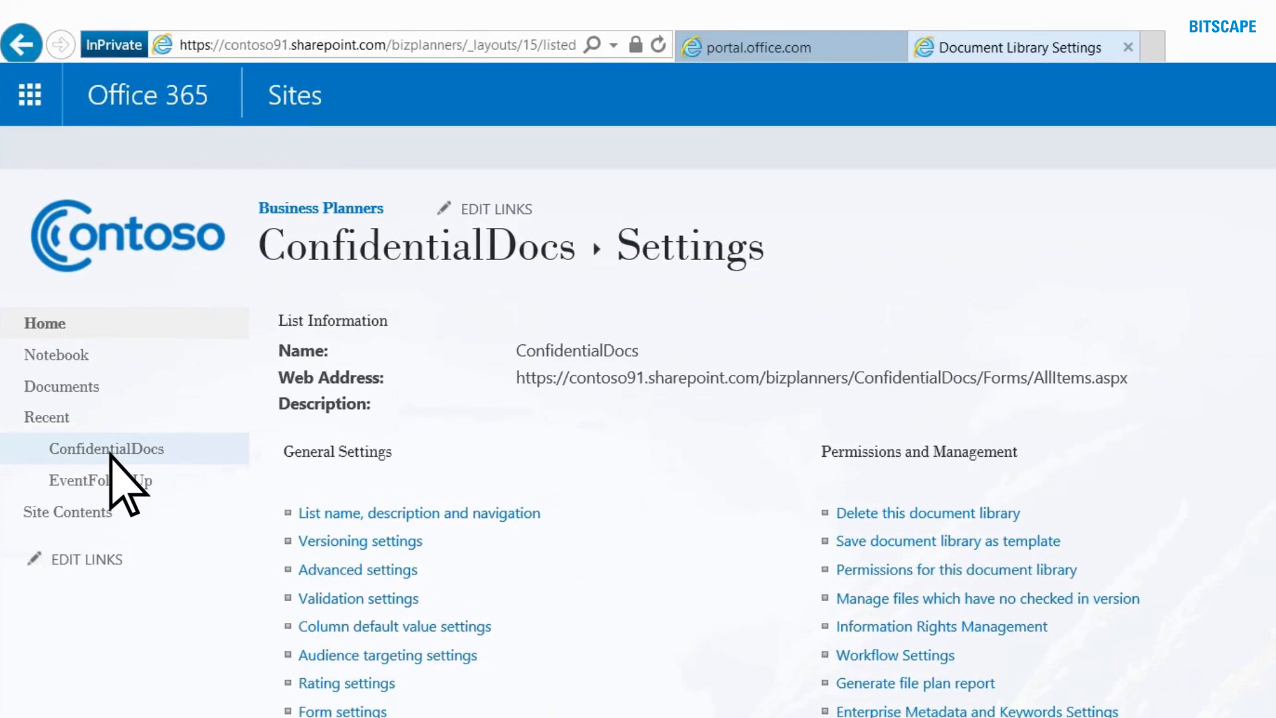
Return to ConfidentialDocs and start a new alert via Alert Me > Set alert on this library
click(107, 448)
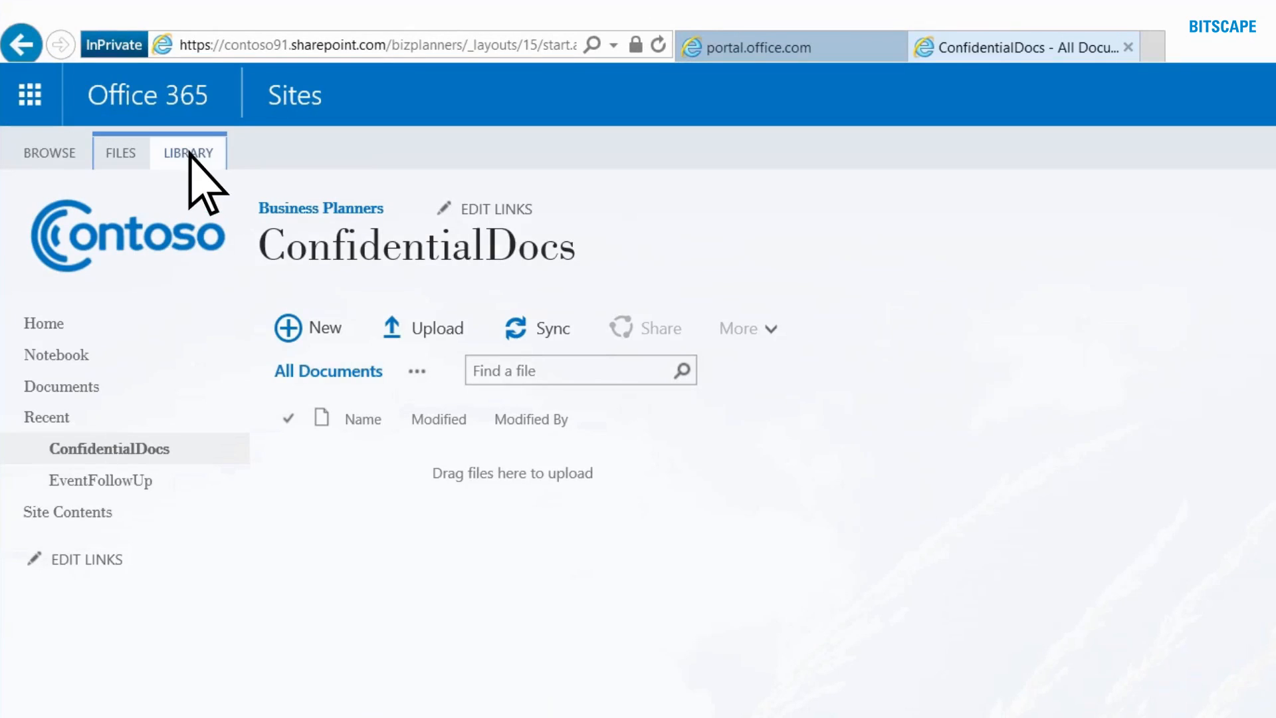
click(187, 151)
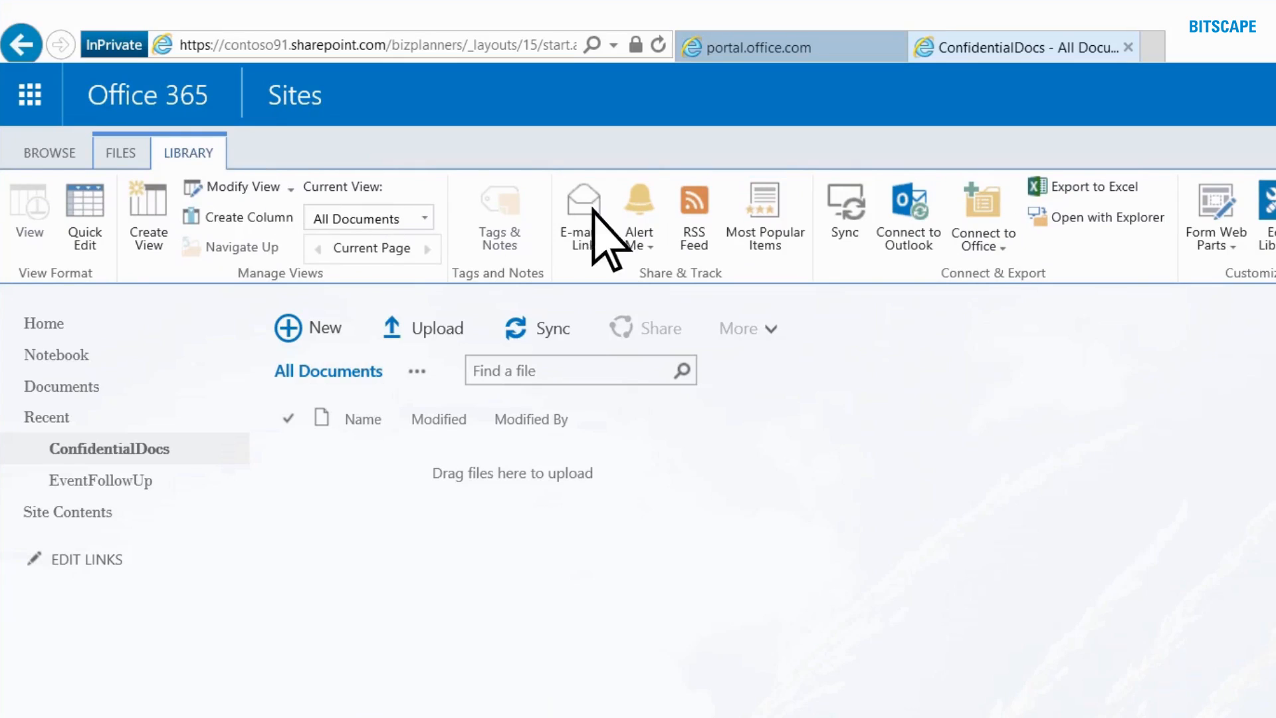
click(638, 211)
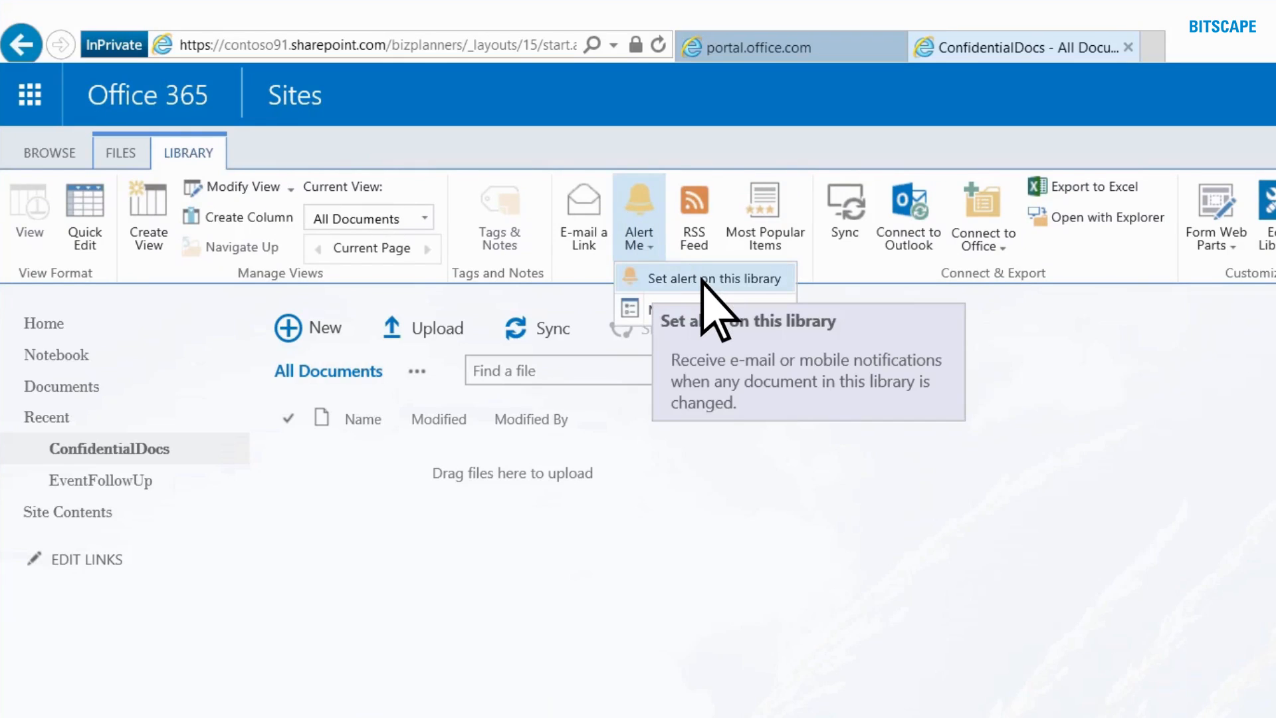
click(702, 278)
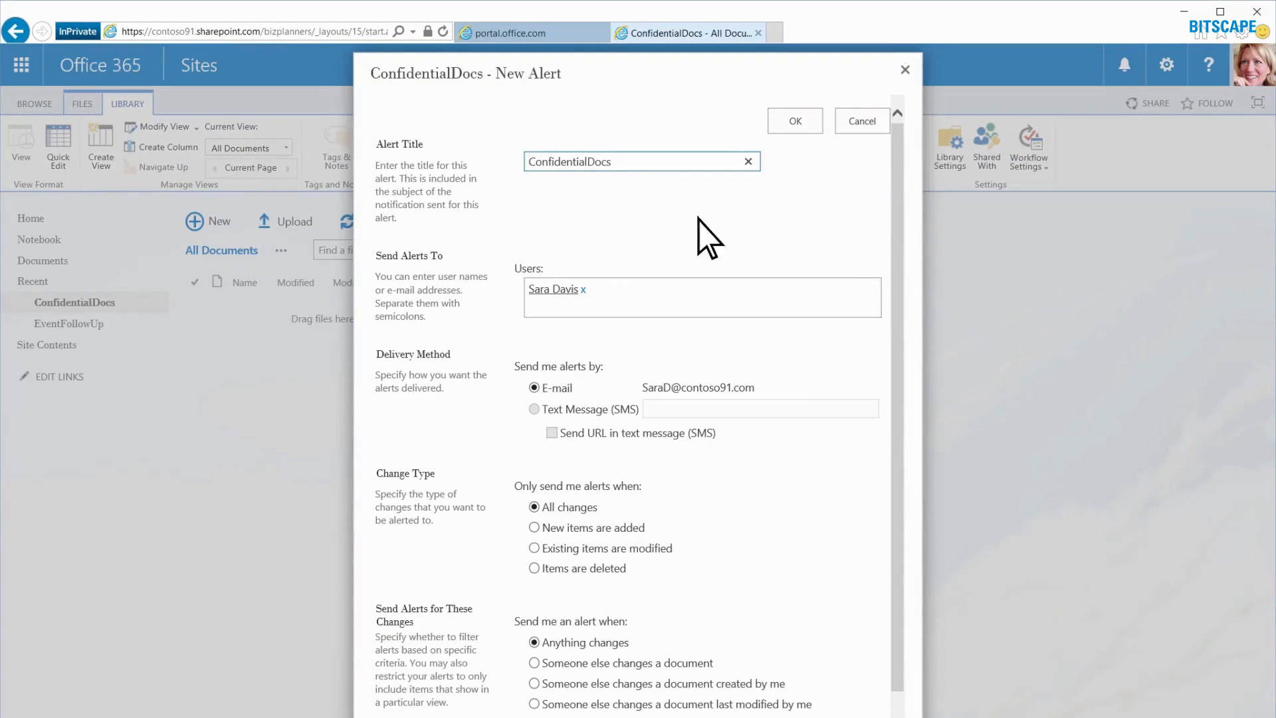
scroll(down, 3)
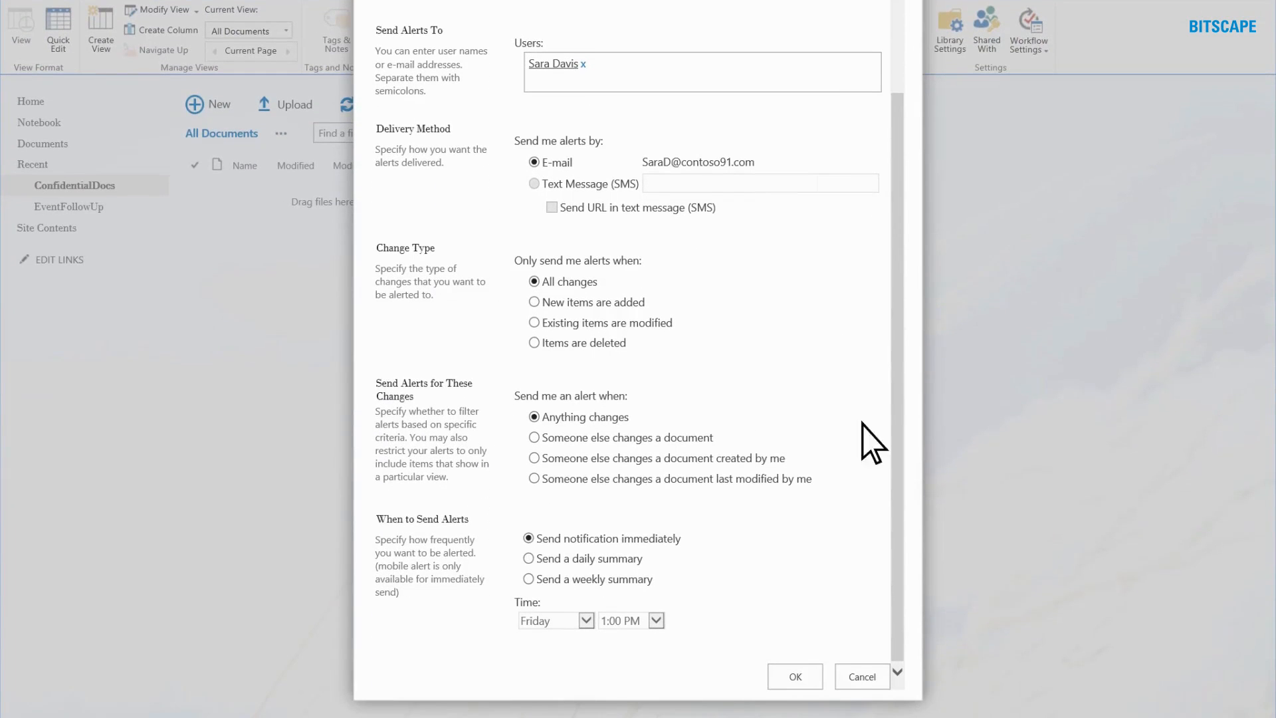